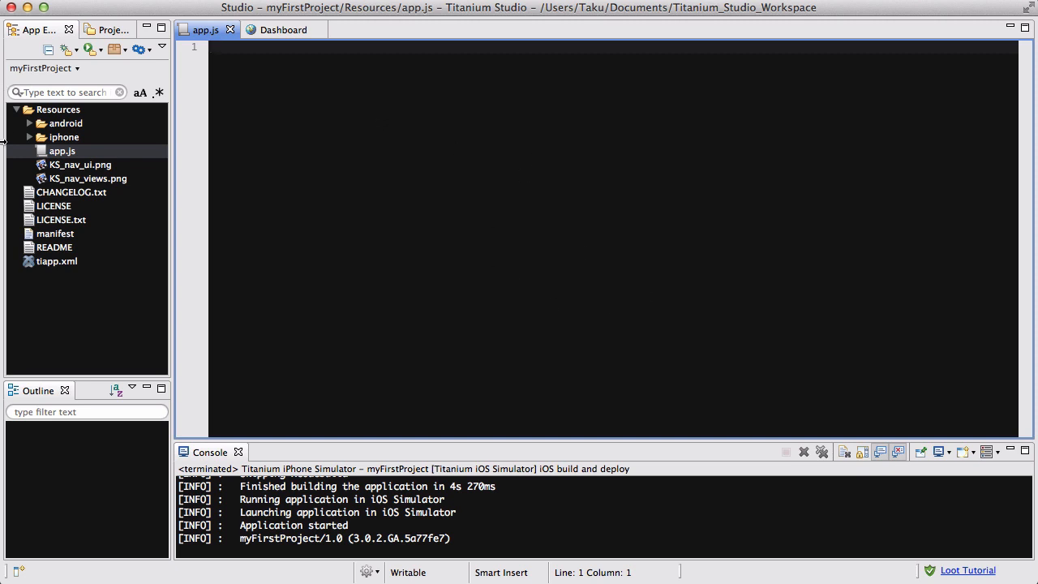
mouse_move(911, 224)
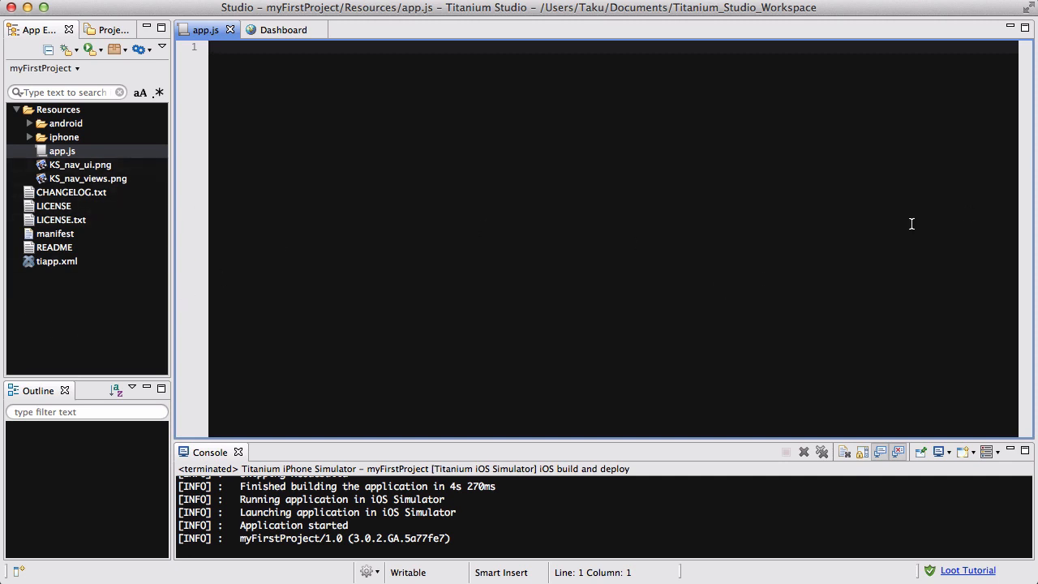
mouse_move(442, 113)
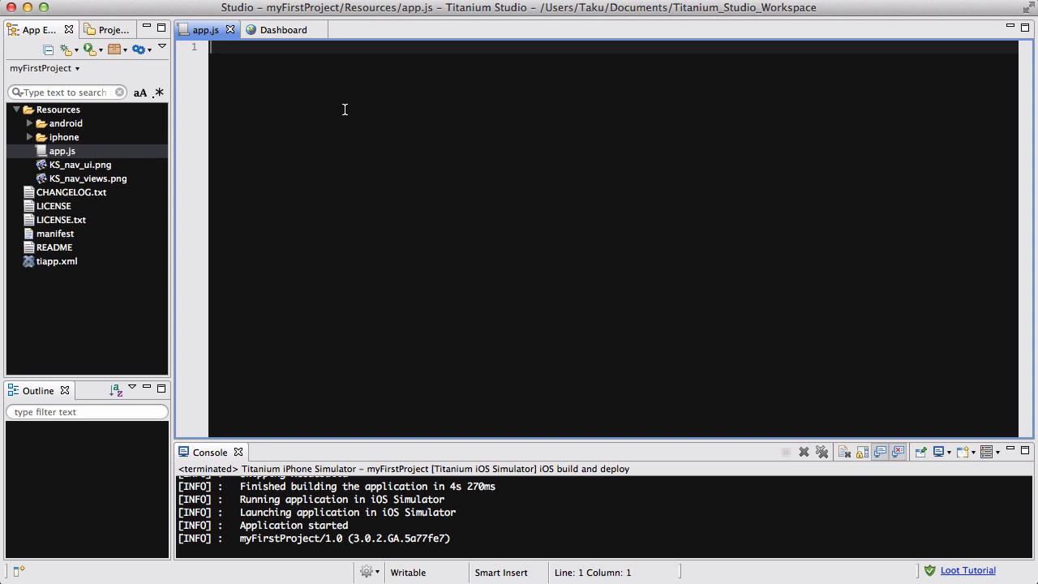
Declare var win = Ti.UI.createWindow({ backgroundColor: 'yellow' });
type("var win")
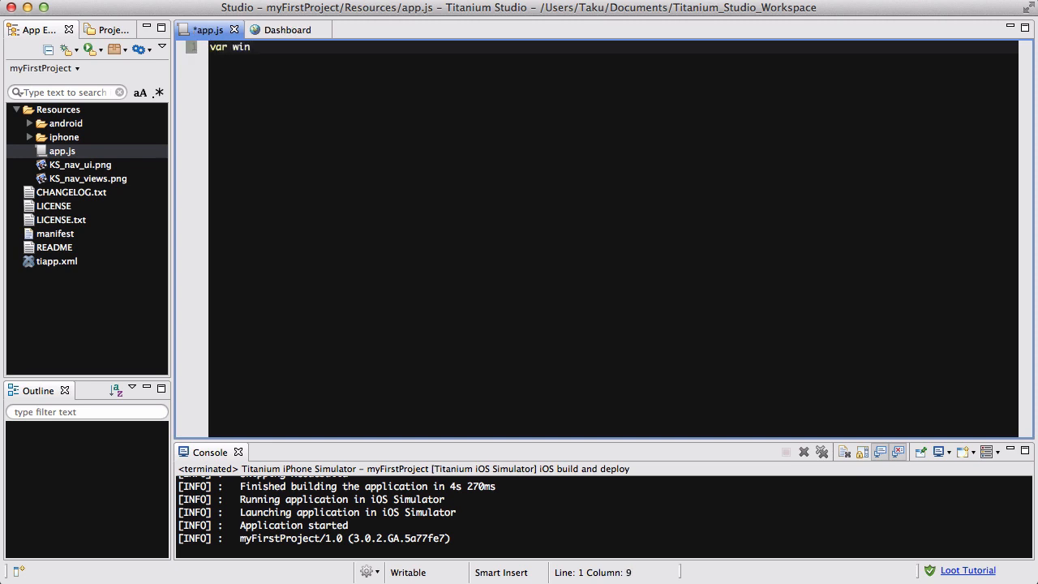
type("= Ti.UI")
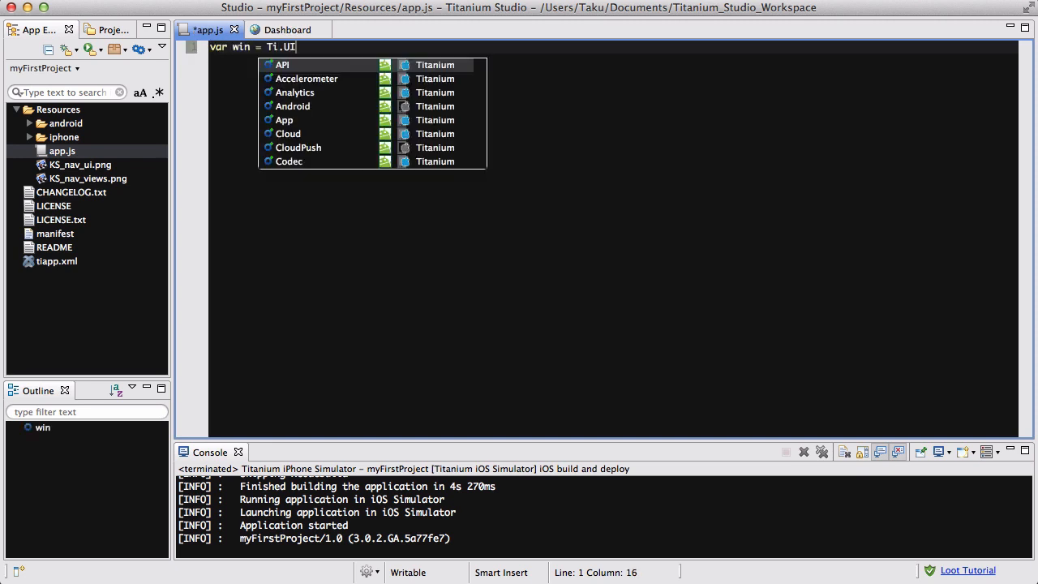
type(".createWindow()")
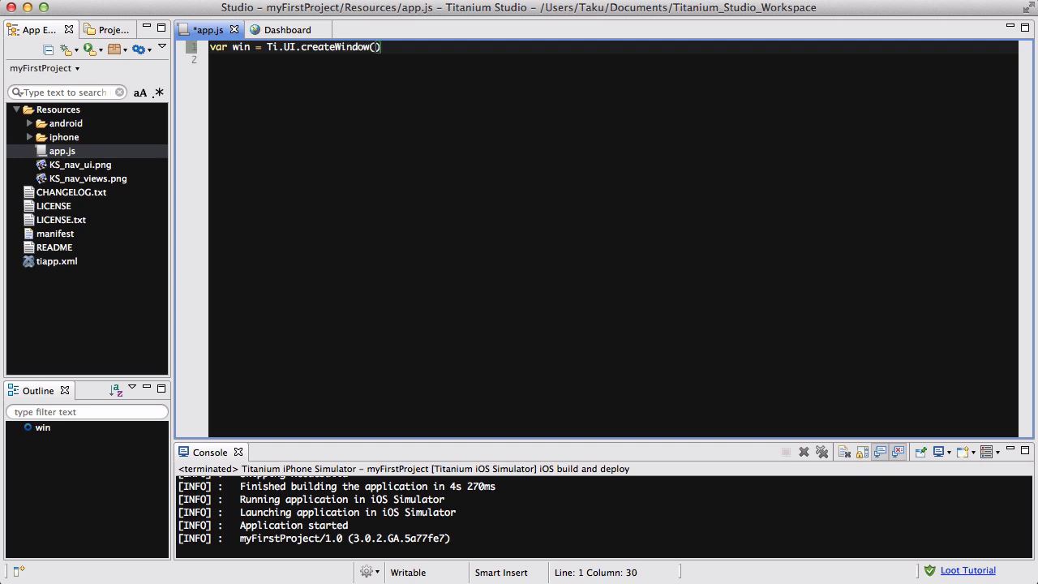
type("pars")
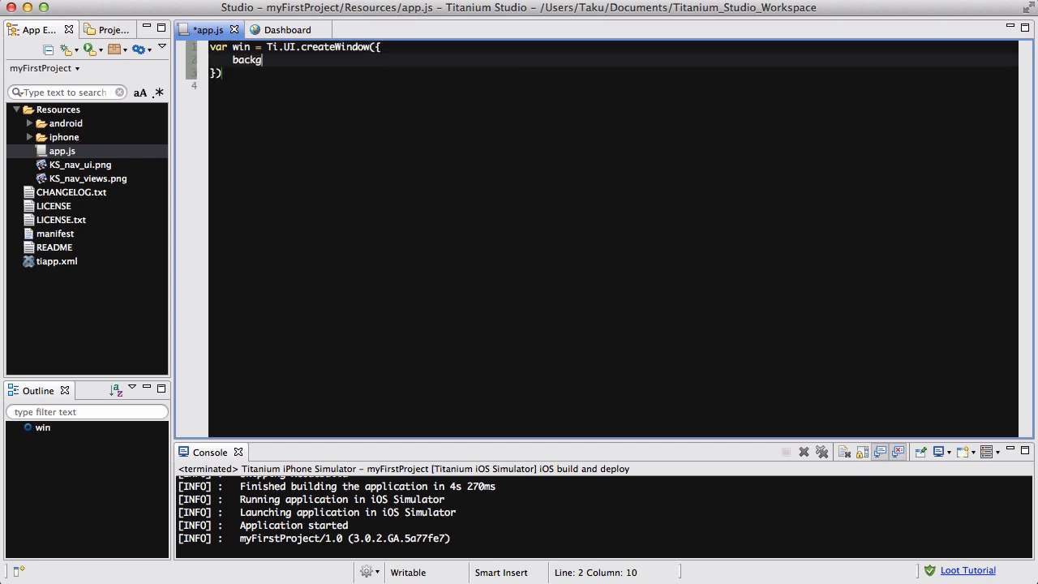
type("roundColor: '")
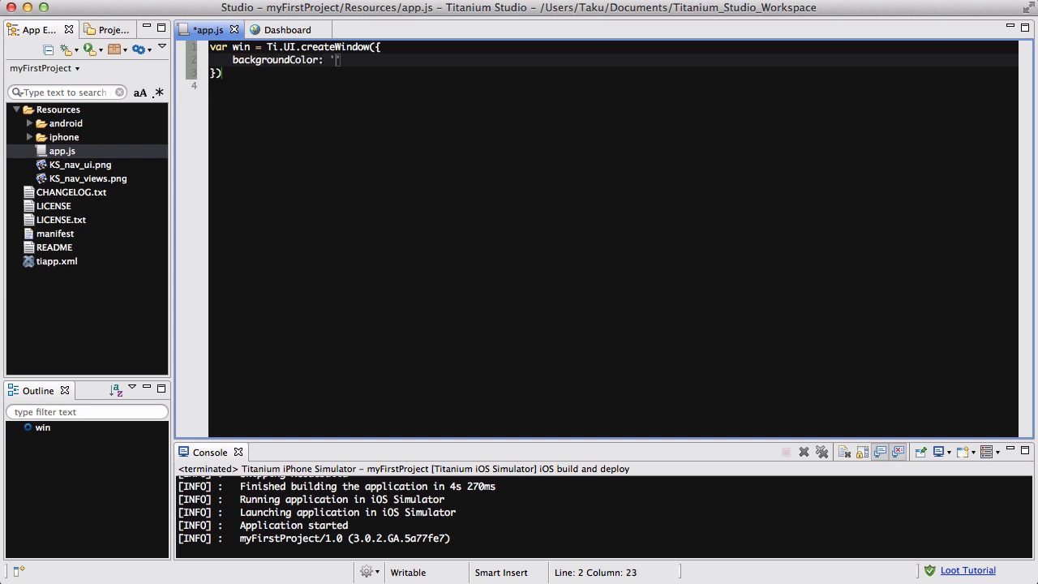
type("yellow")
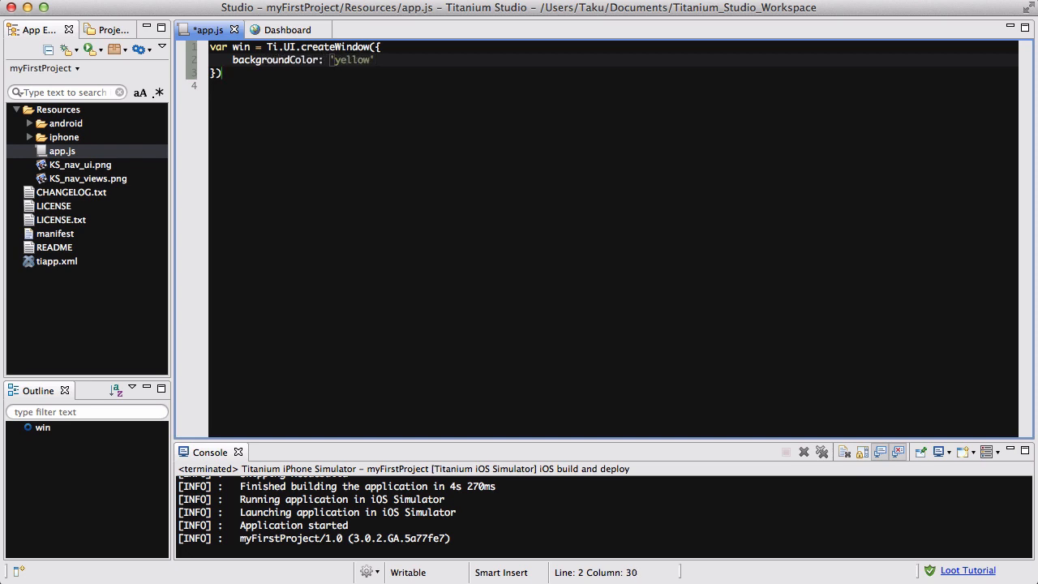
Begin the next declaration, var vi…
type("var view = Ti.UI.cr")
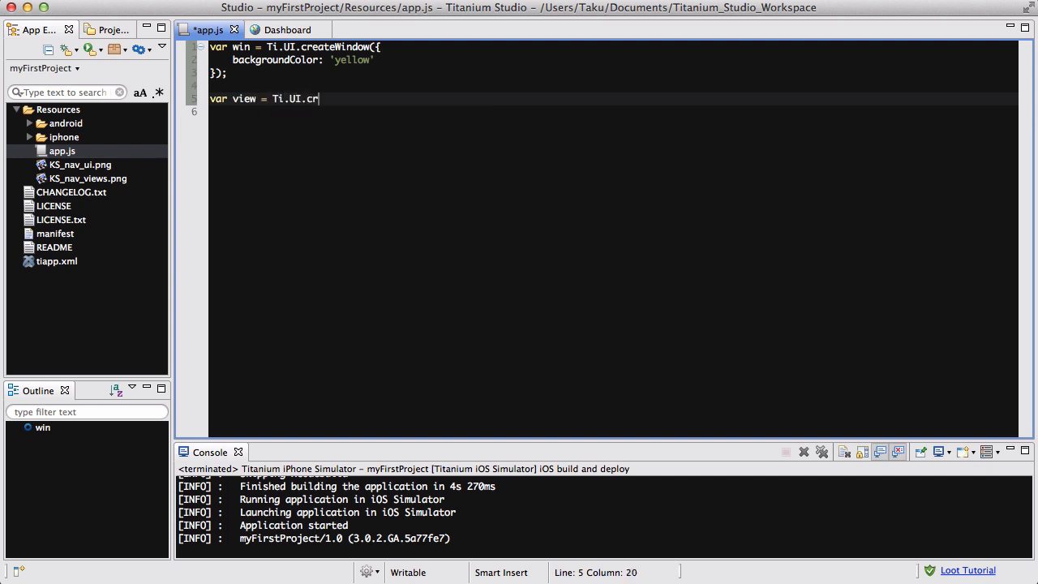
Complete var view = Ti.UI.createView();
type("ea")
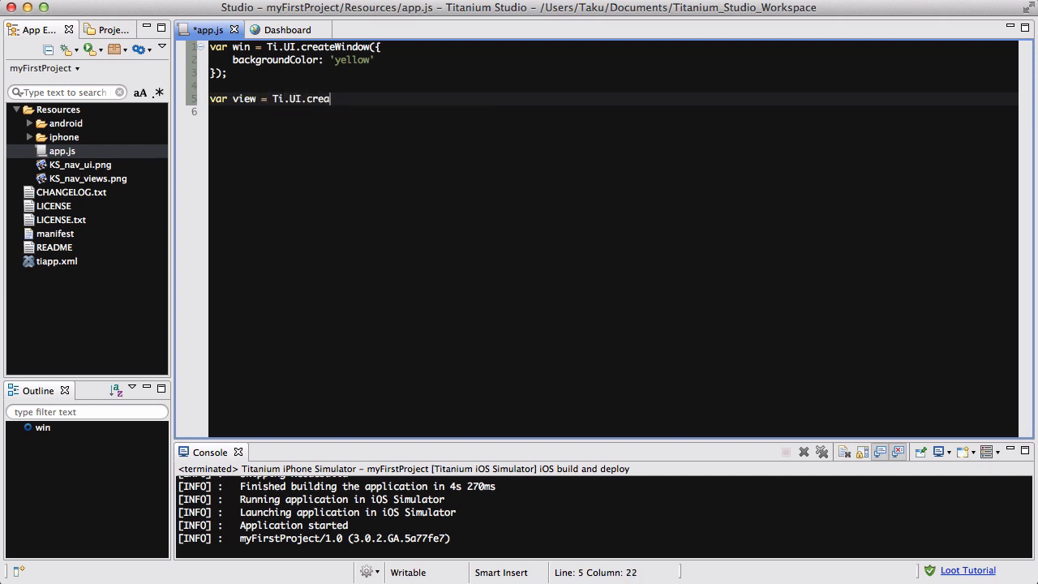
type("teView();")
type("var")
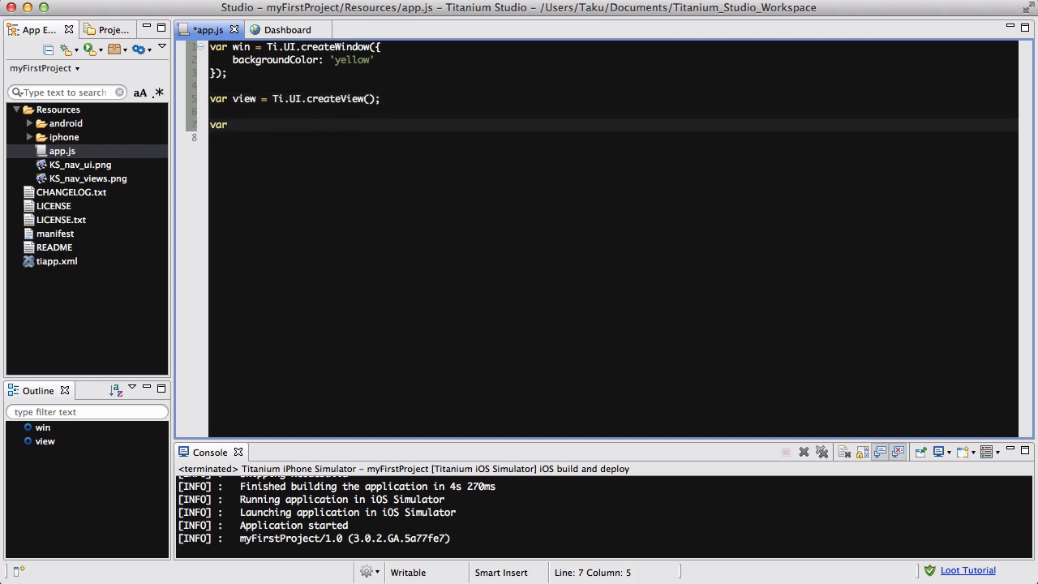
Declare var image = Ti.UI.createImageView()
type("im")
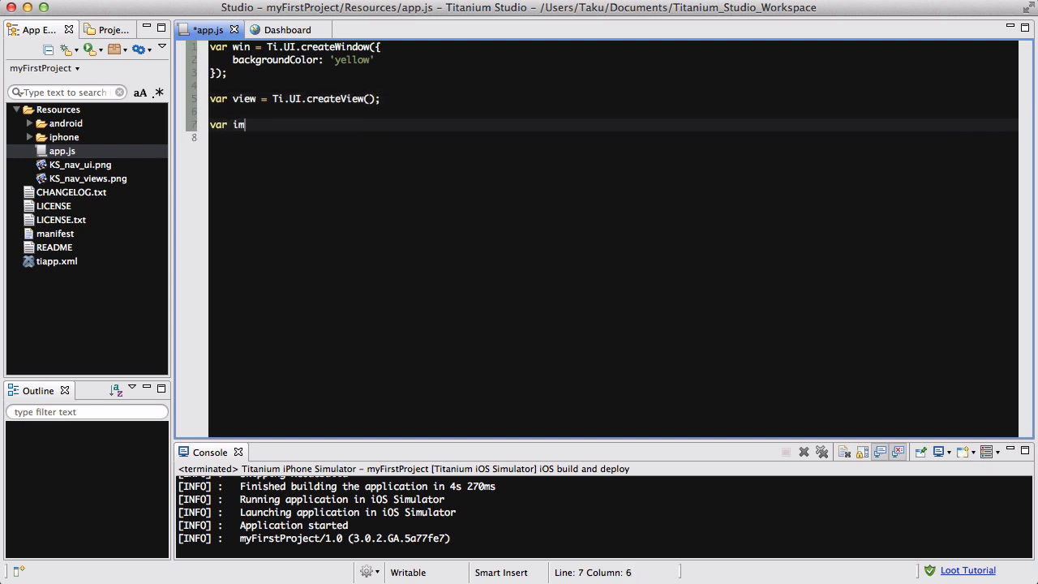
type("age =")
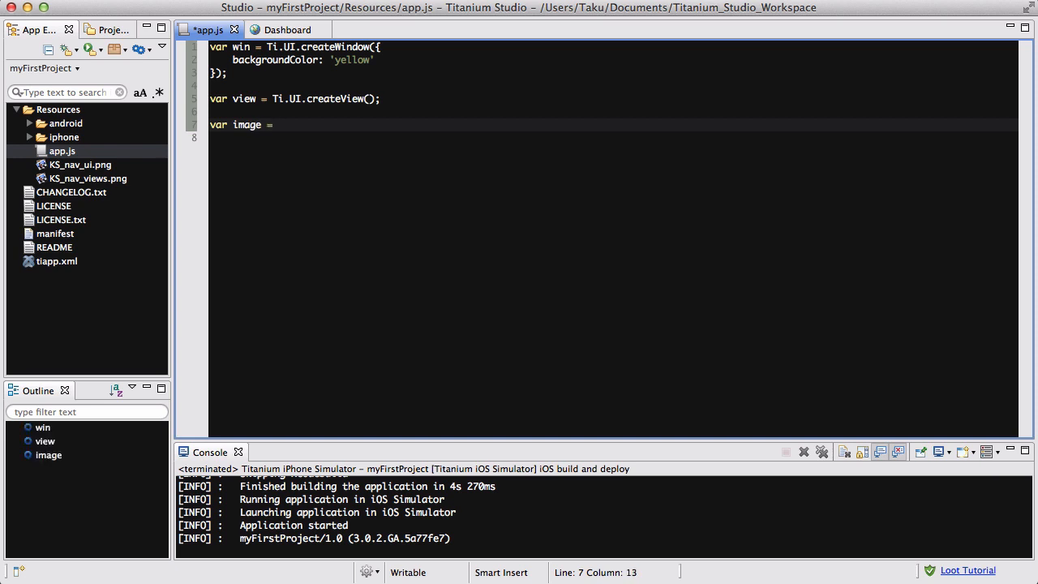
type("Ti.")
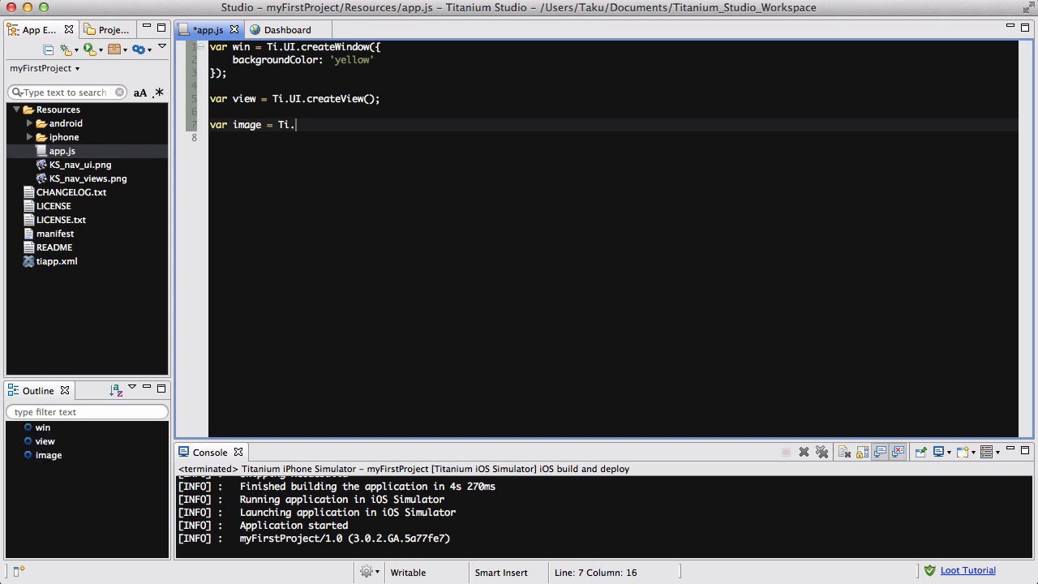
type("UI.create")
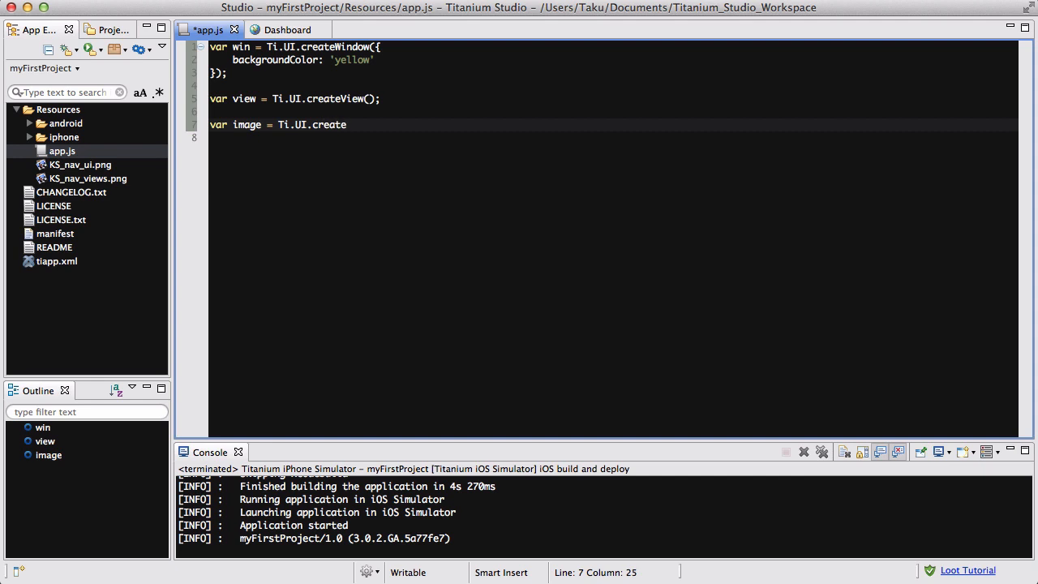
type("I")
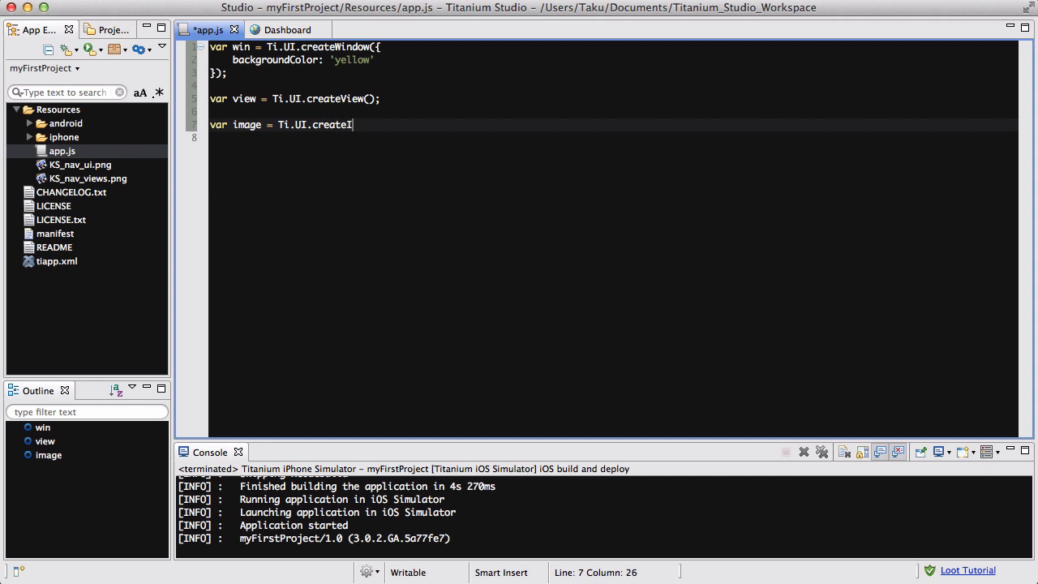
type("mageView()")
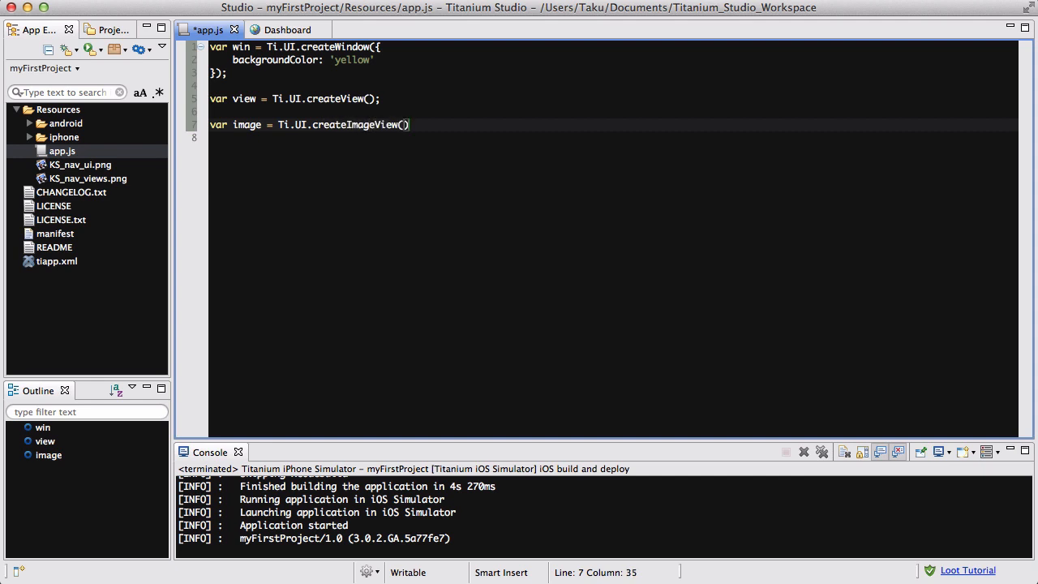
Give the image view properties image: 'cat.jpg' and width: 200, ending with ;
type("{")
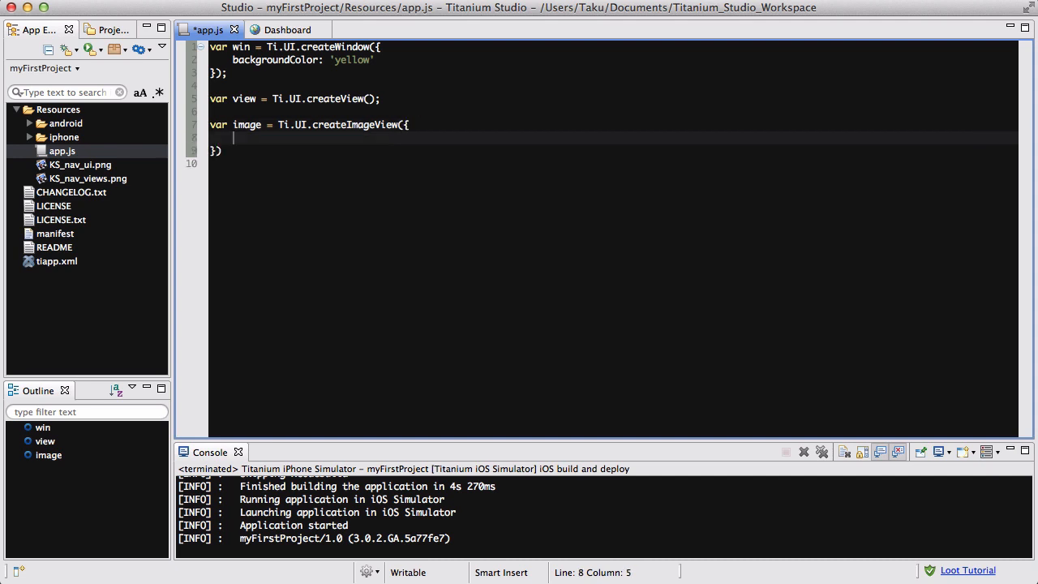
type("image")
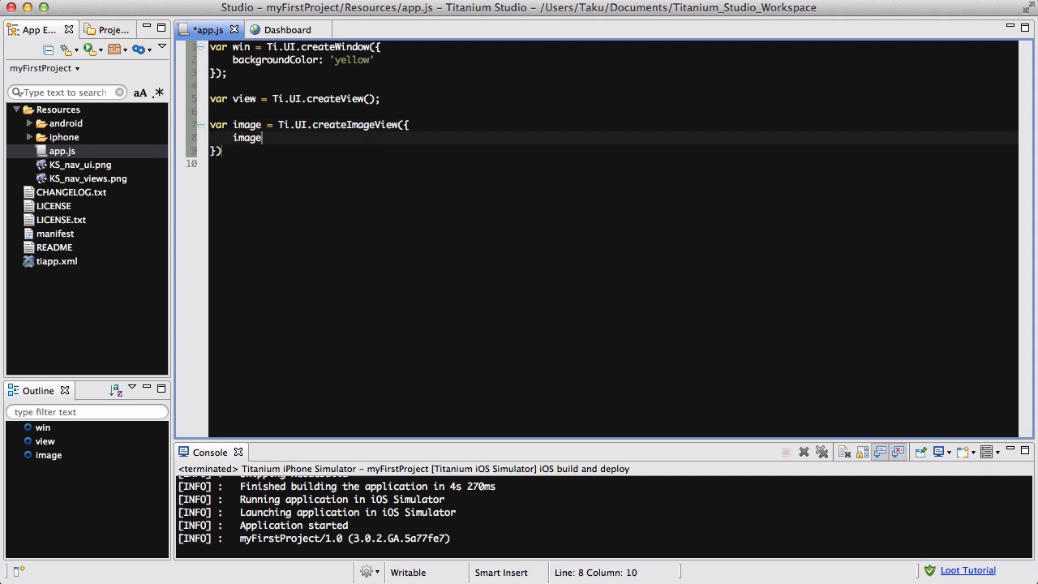
type(": 'cat.j'")
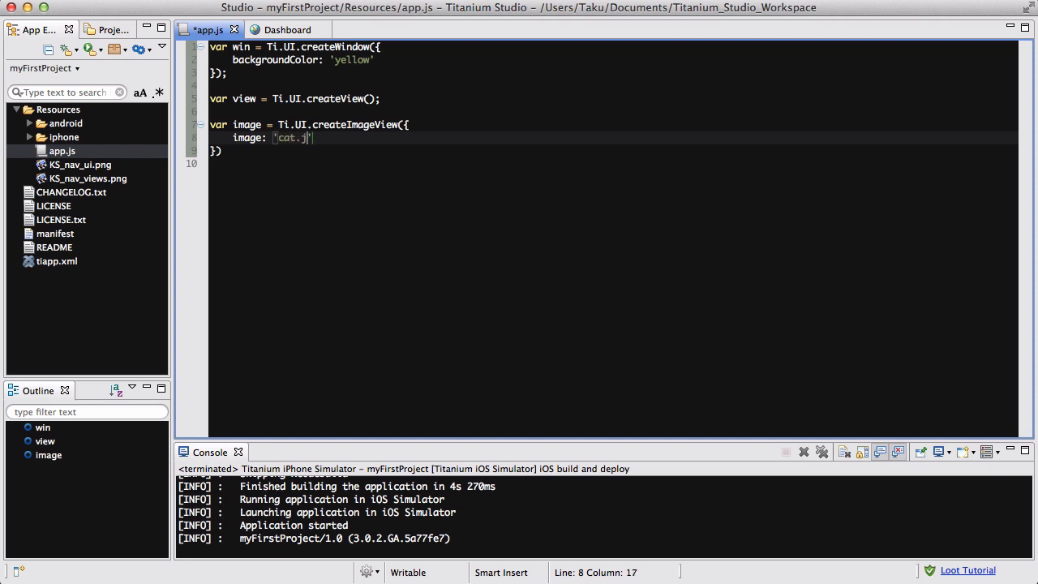
type("pg',")
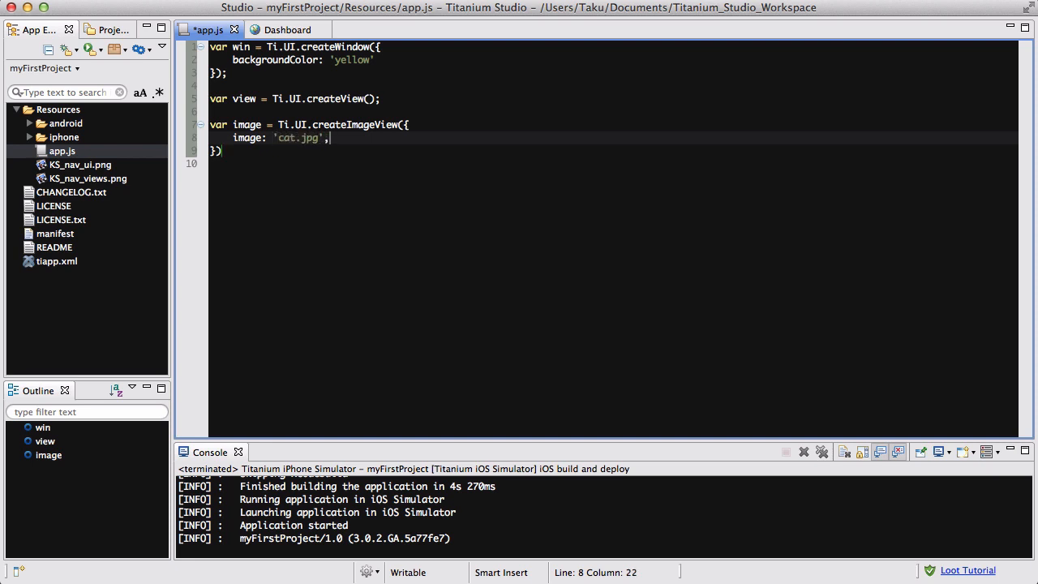
type("widht:")
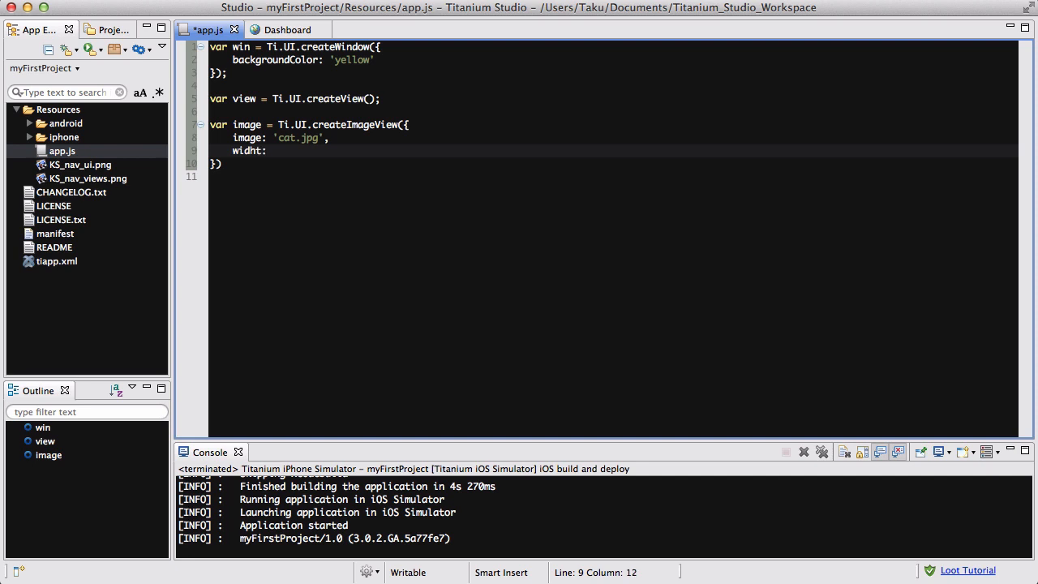
type("200")
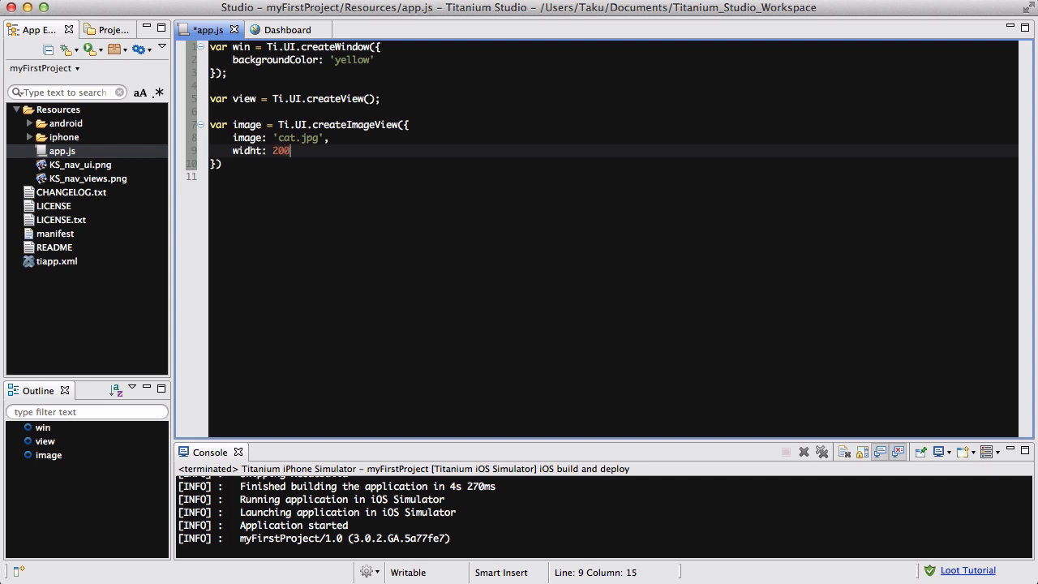
type(";")
type("t")
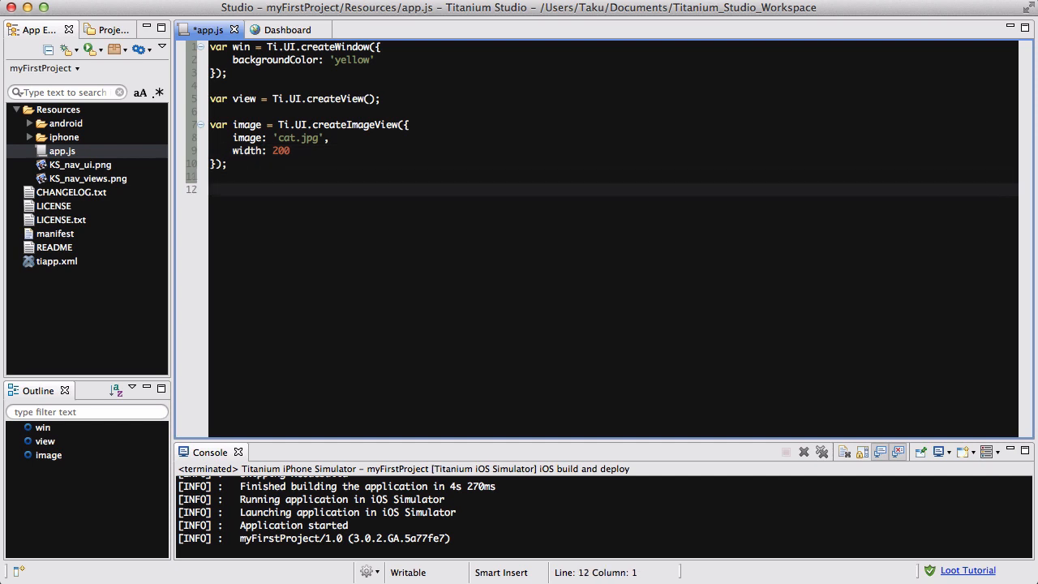
Add view.add(image); win.add(view); and win.open(); at the end of app.js
type("view.add(image);")
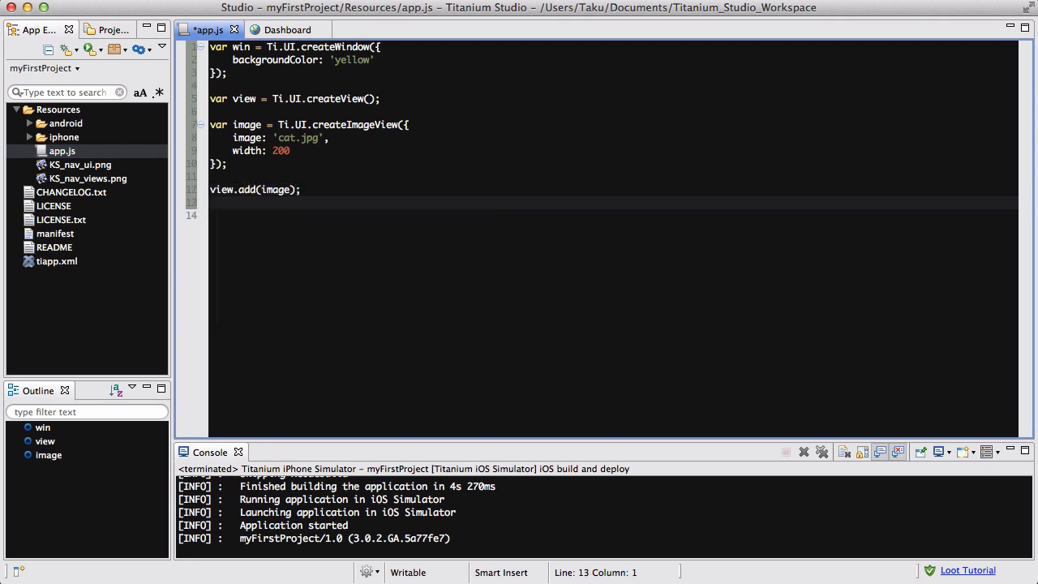
type("win.")
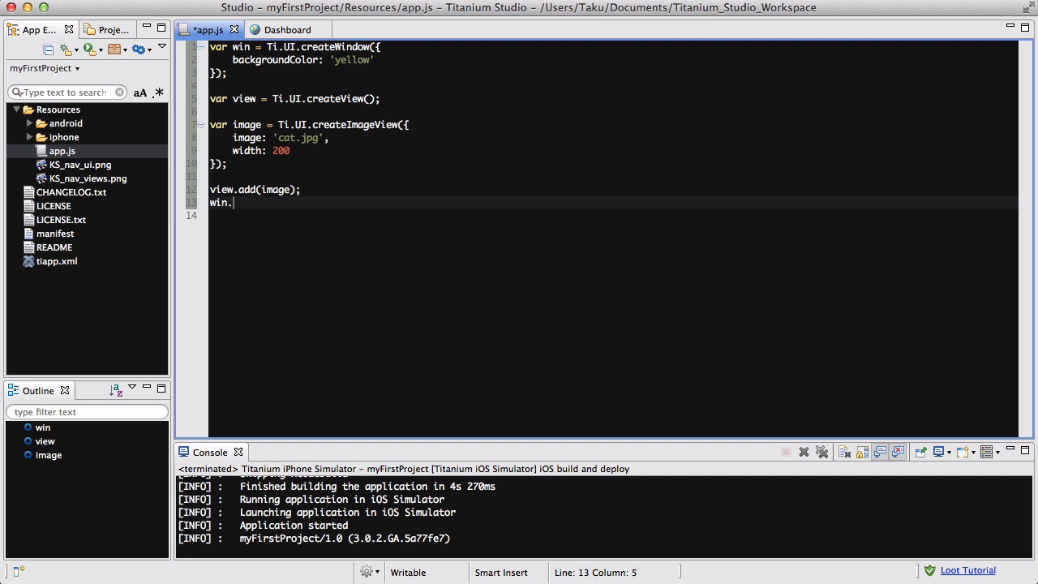
type("add()")
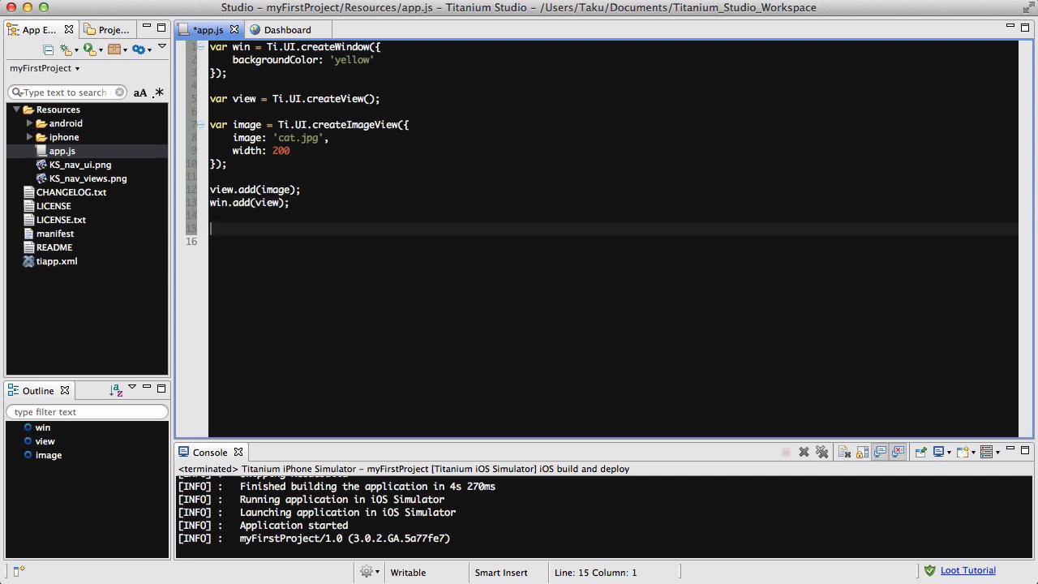
type("win.open();")
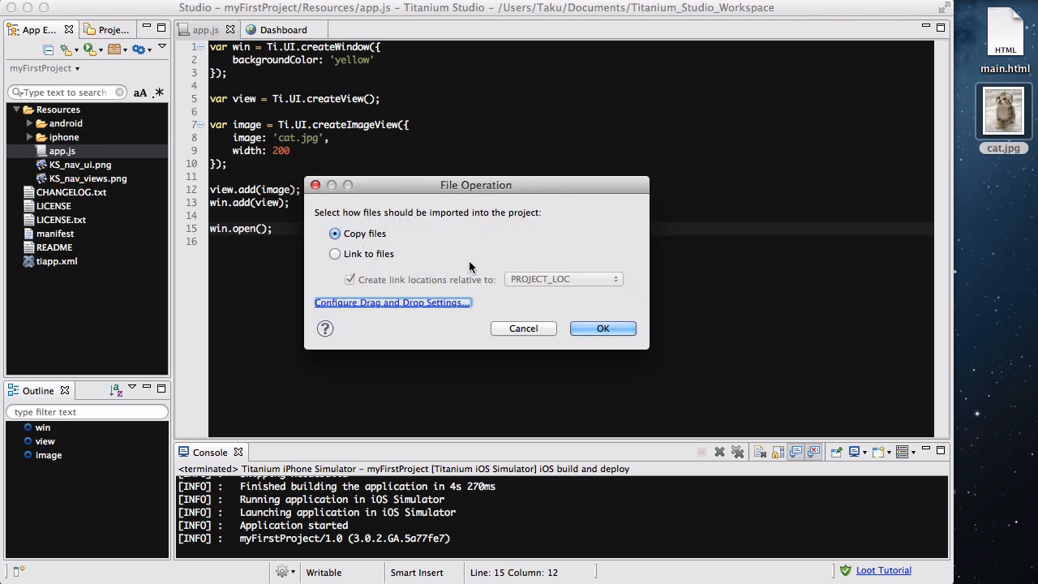
Confirm copying cat.jpg into Resources and save app.js
left_click(604, 328)
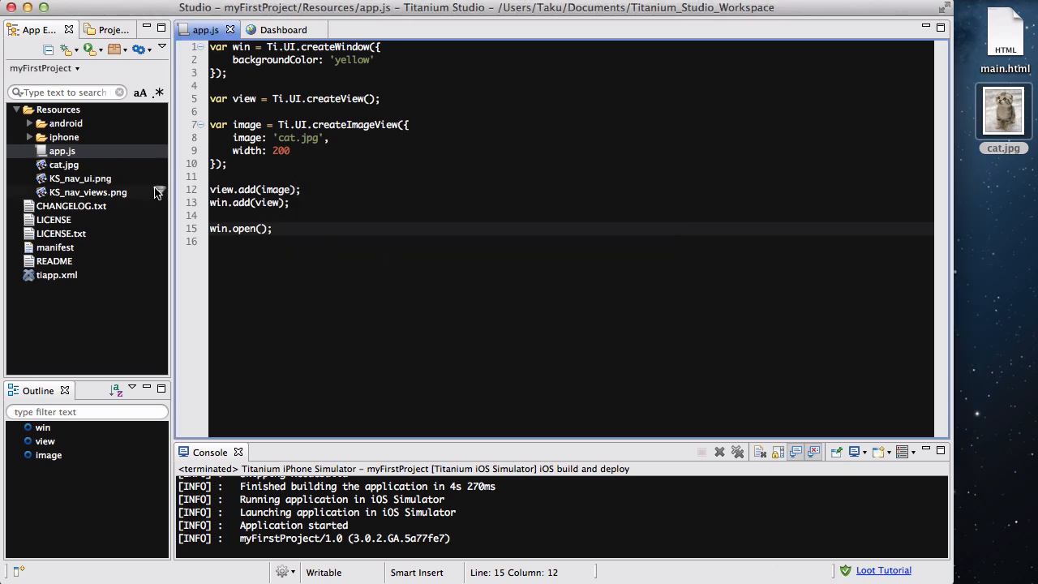
left_click(63, 164)
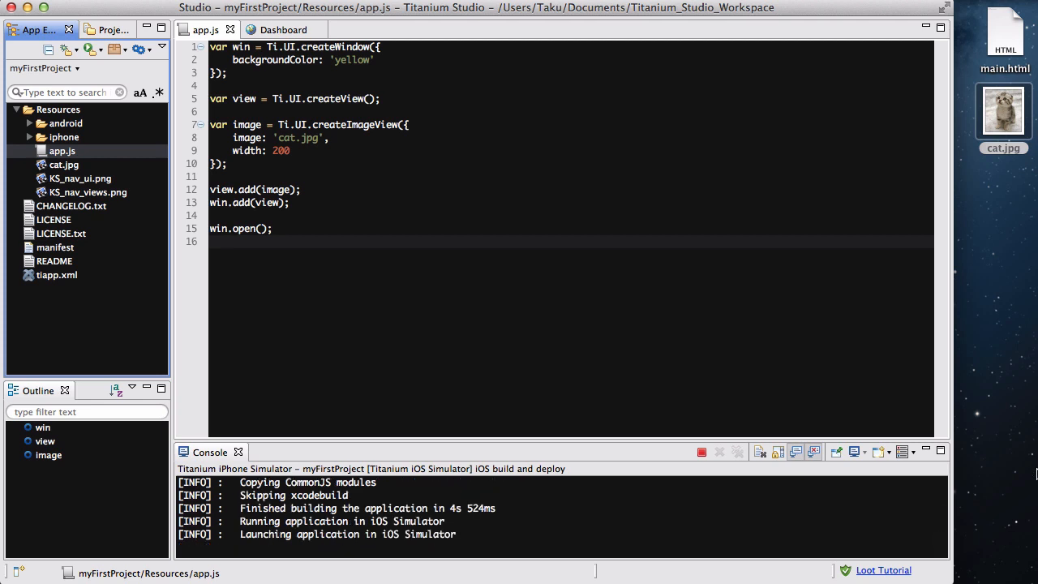
mouse_move(765, 370)
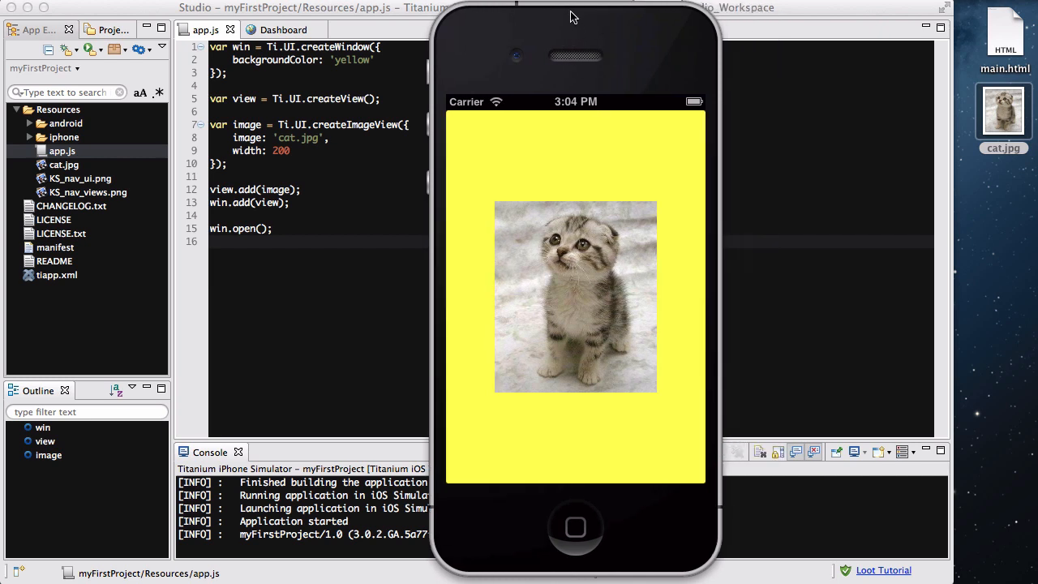
mouse_move(558, 156)
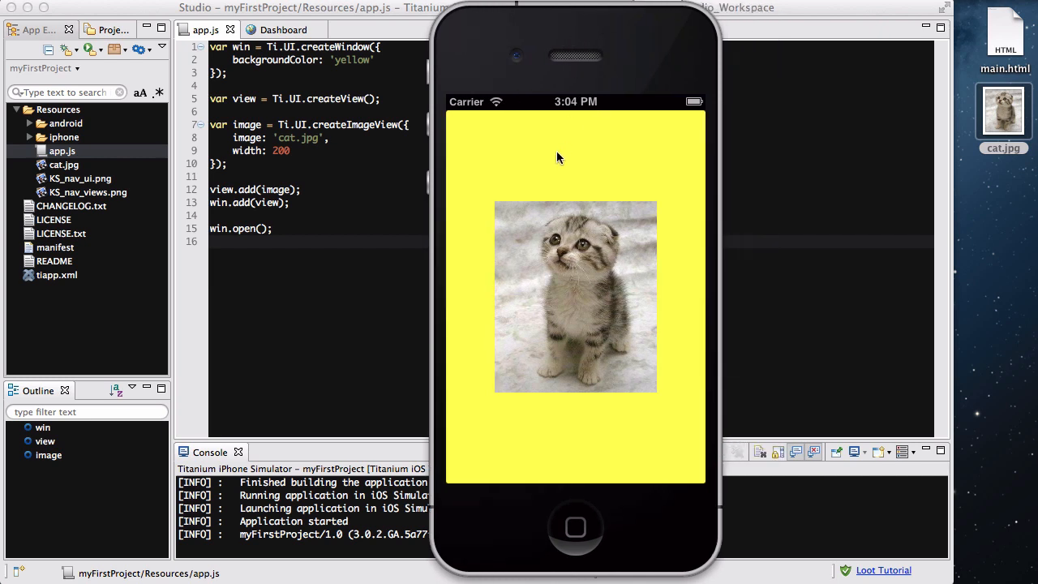
mouse_move(566, 193)
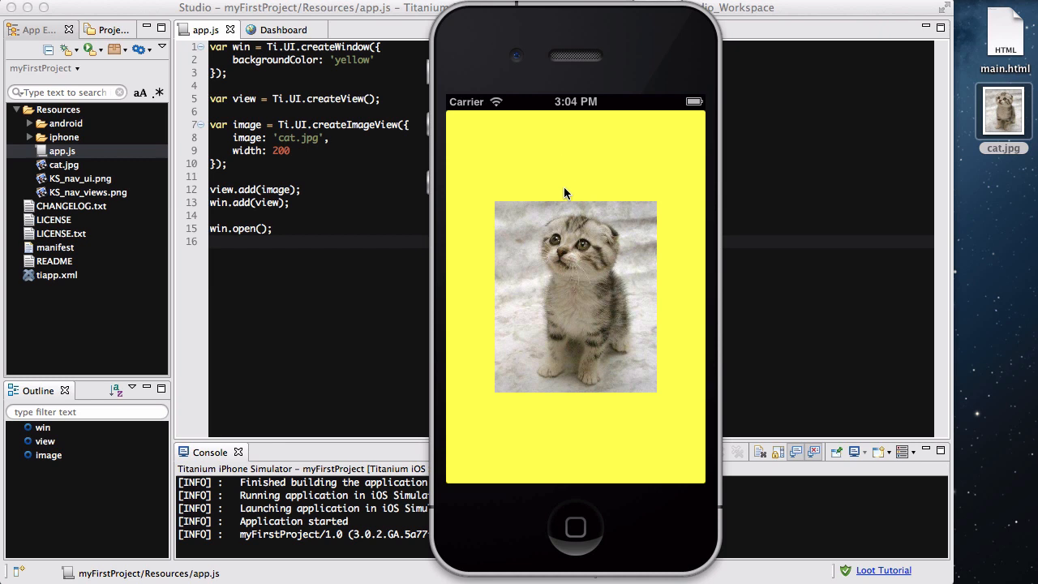
mouse_move(496, 174)
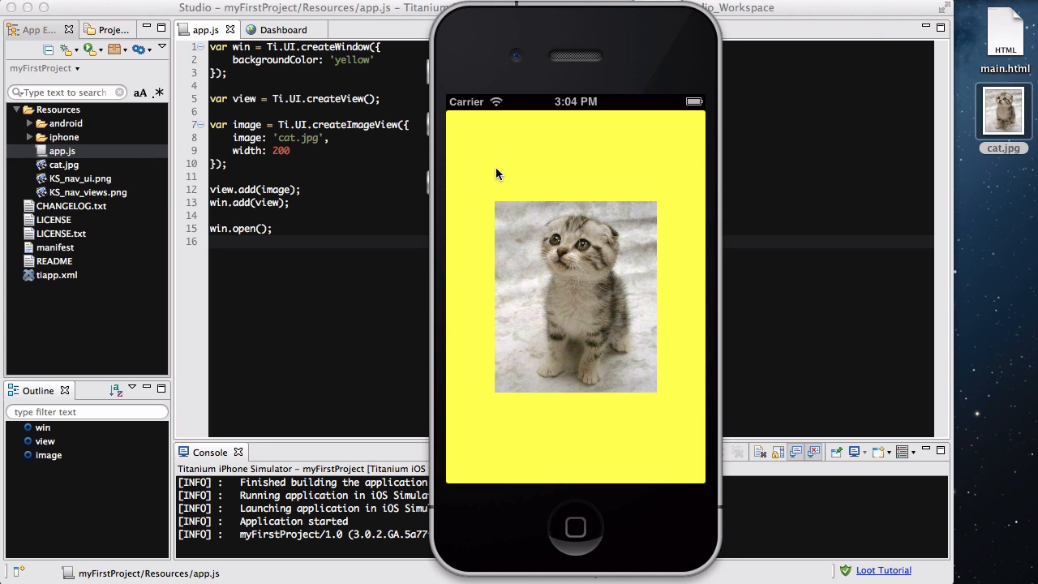
mouse_move(541, 221)
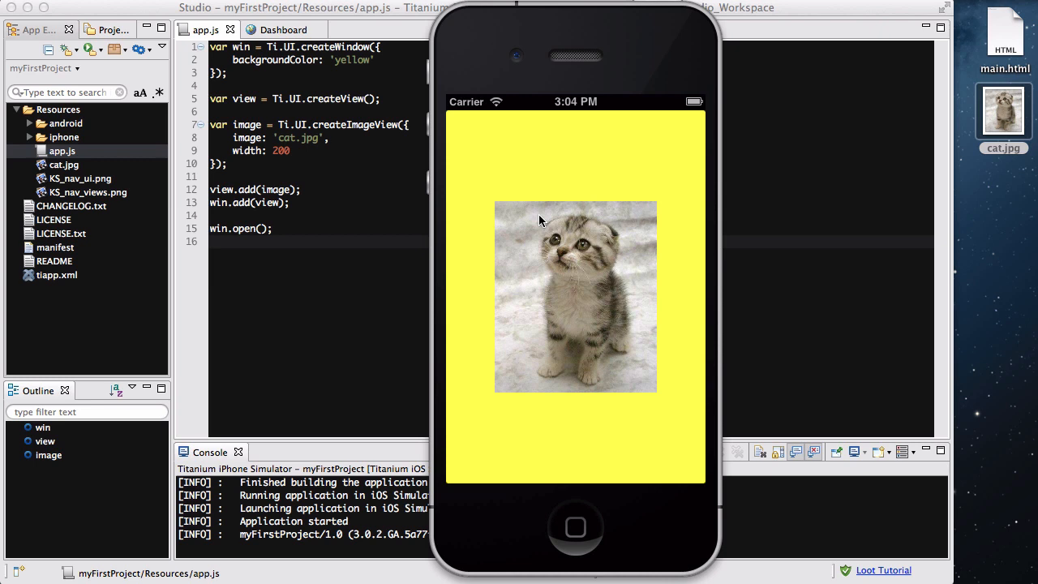
mouse_move(498, 205)
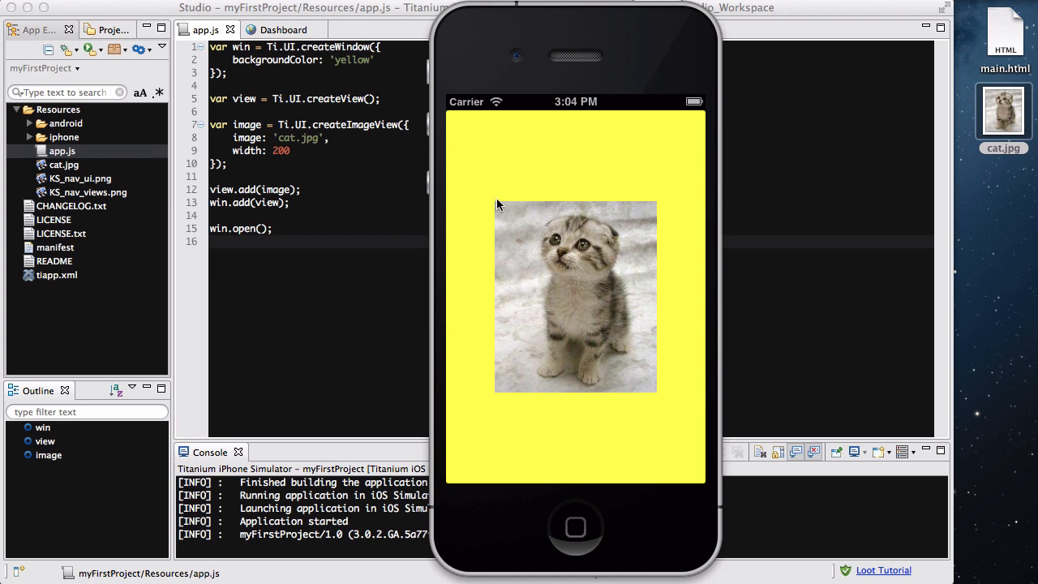
mouse_move(1012, 67)
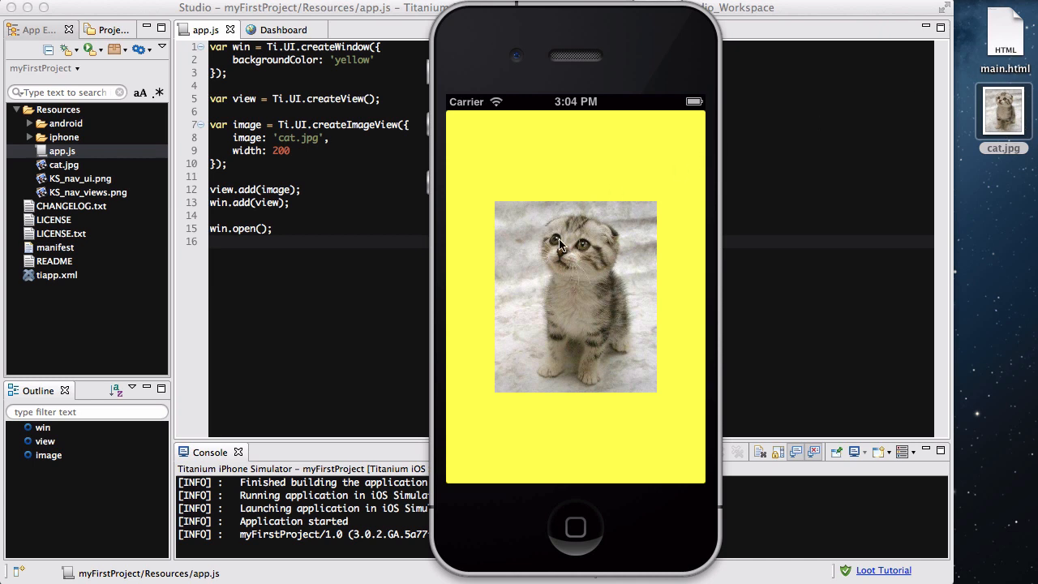
mouse_move(495, 202)
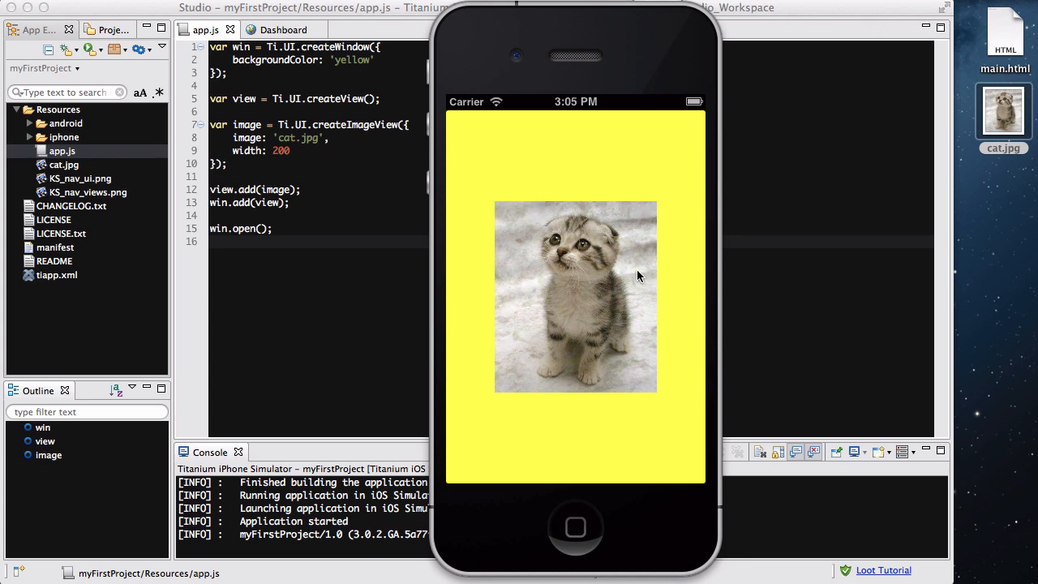
mouse_move(615, 379)
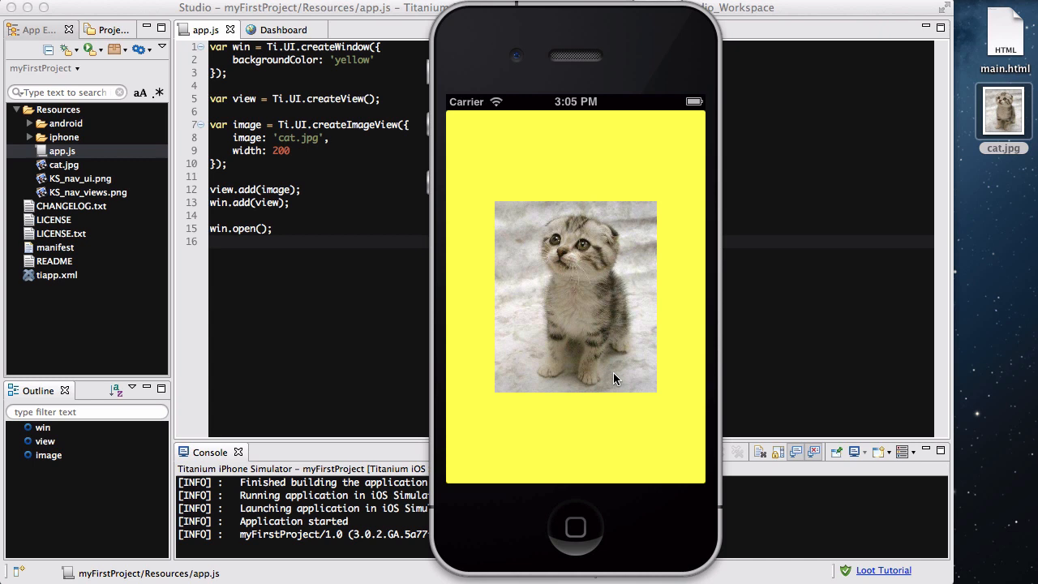
mouse_move(566, 190)
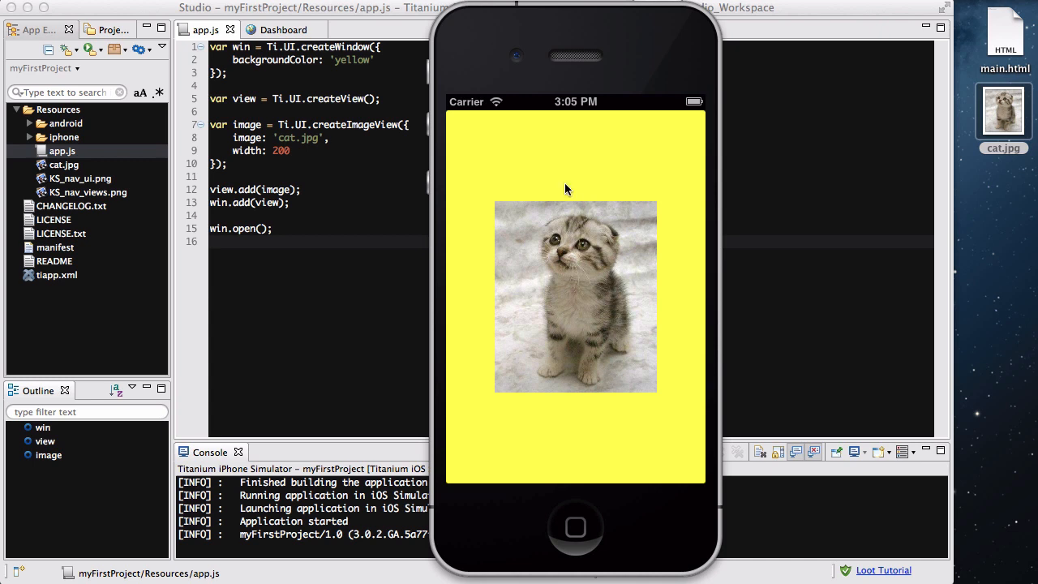
mouse_move(675, 348)
type("//image: '',")
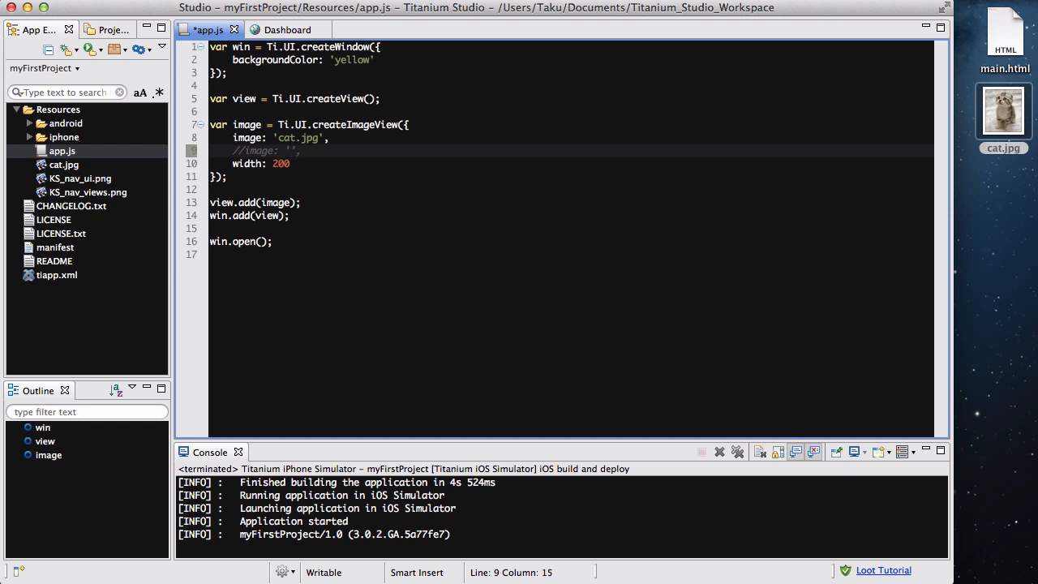
type("http://")
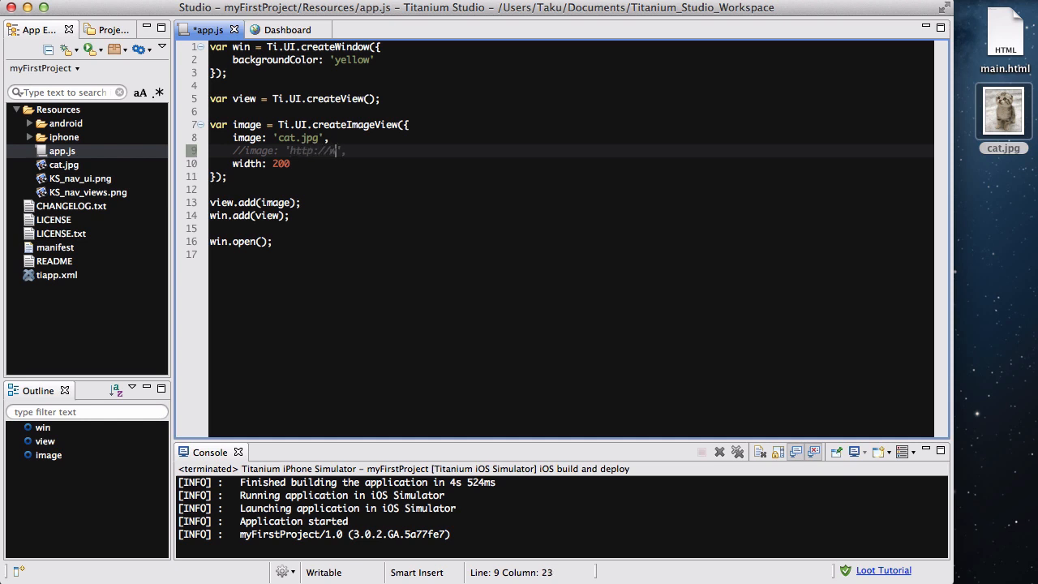
type("www.")
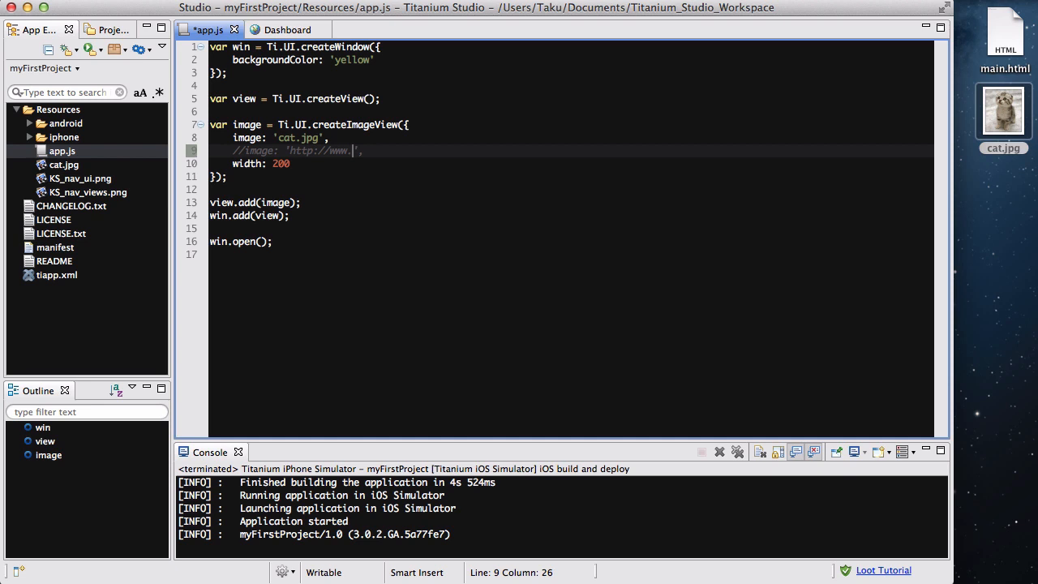
type("image1")
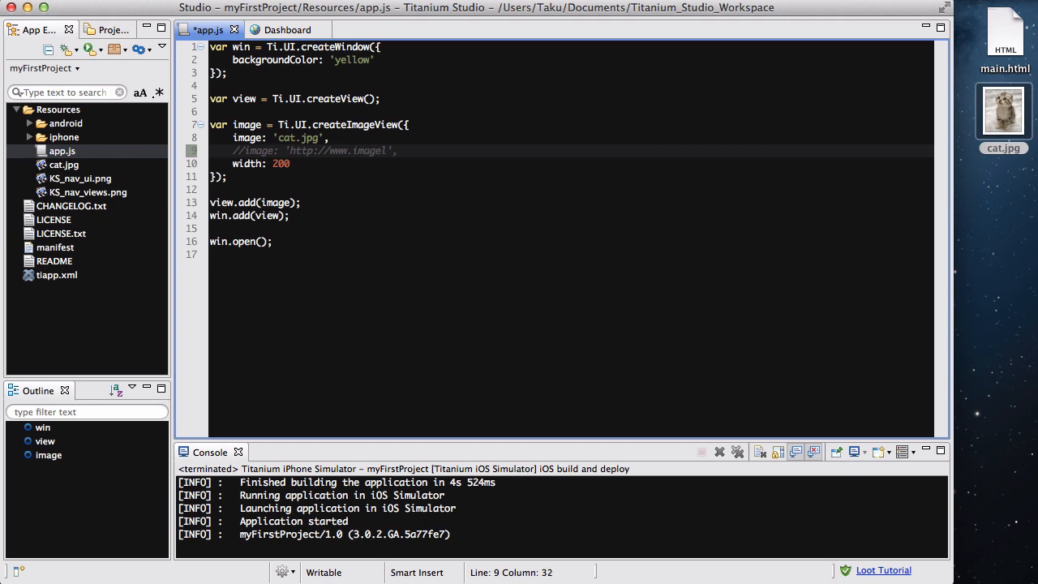
type("library.com/cat")
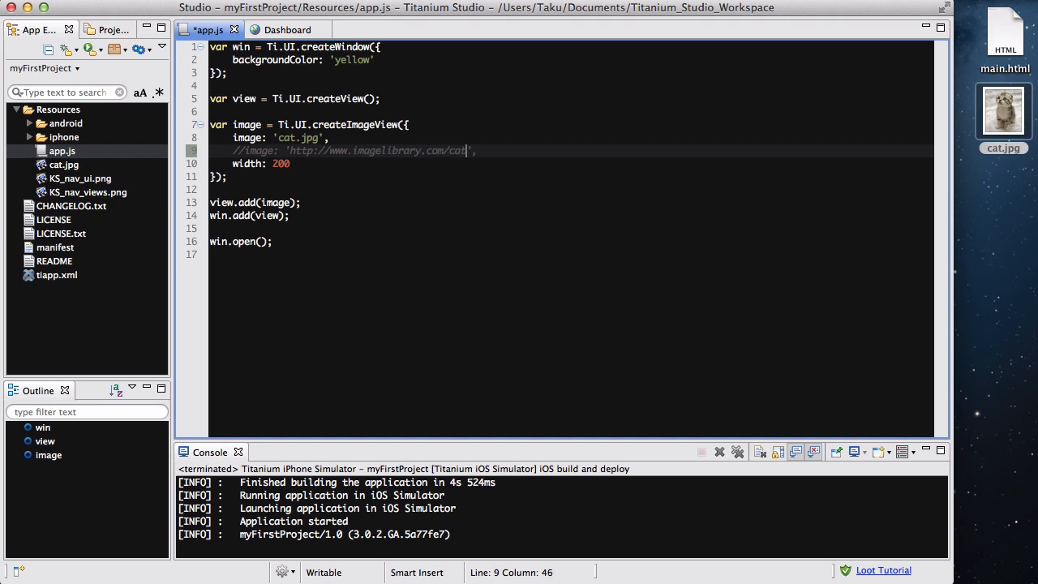
type(".jpg")
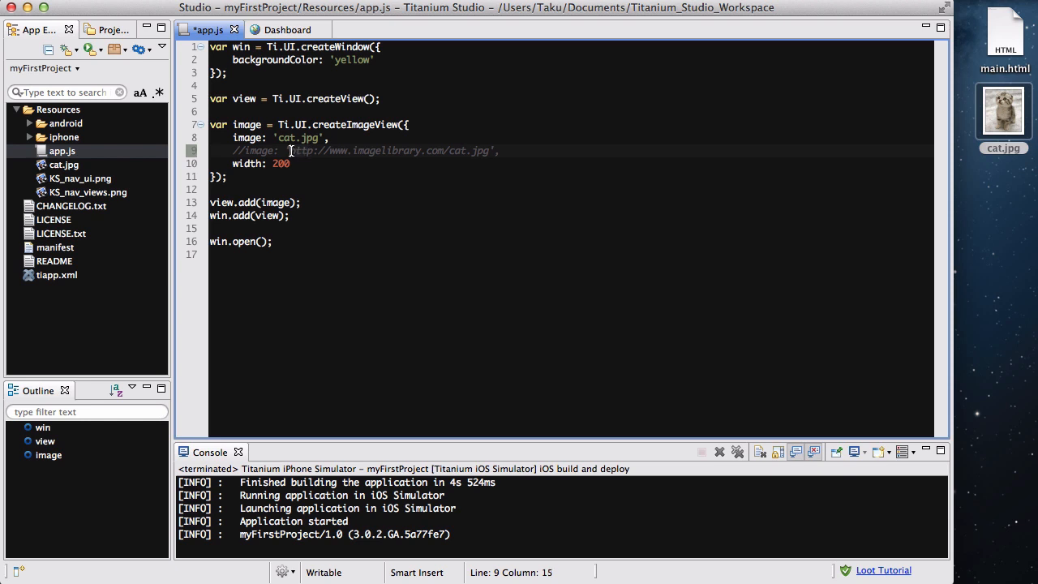
left_click_drag(292, 150, 496, 151)
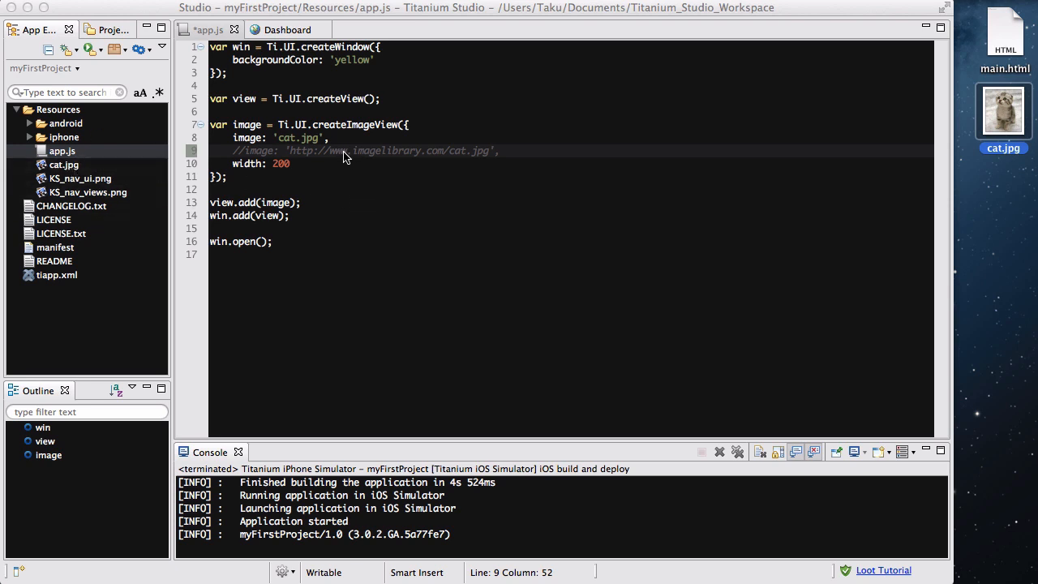
left_click(516, 151)
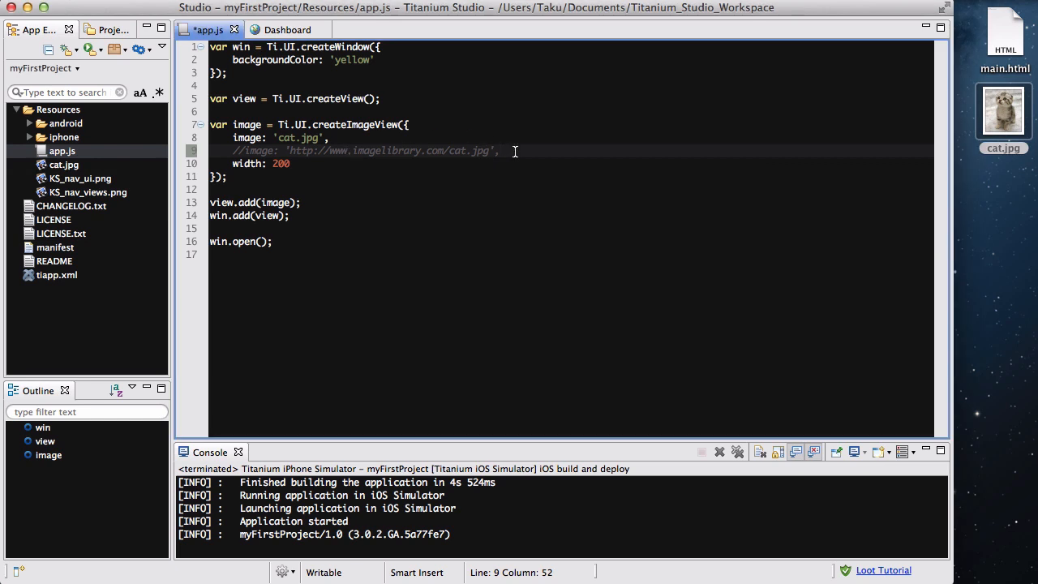
left_click_drag(515, 151, 337, 151)
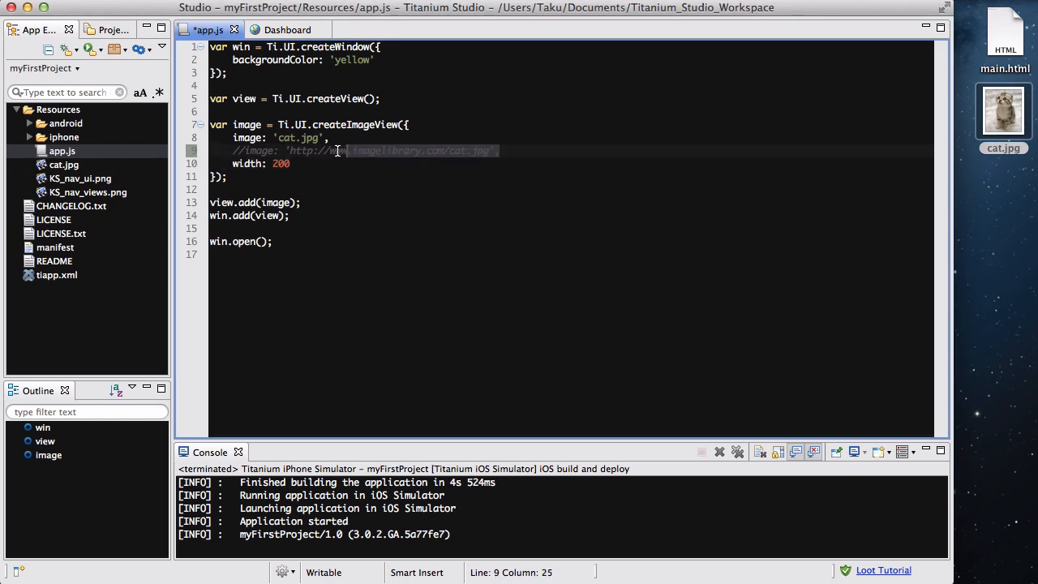